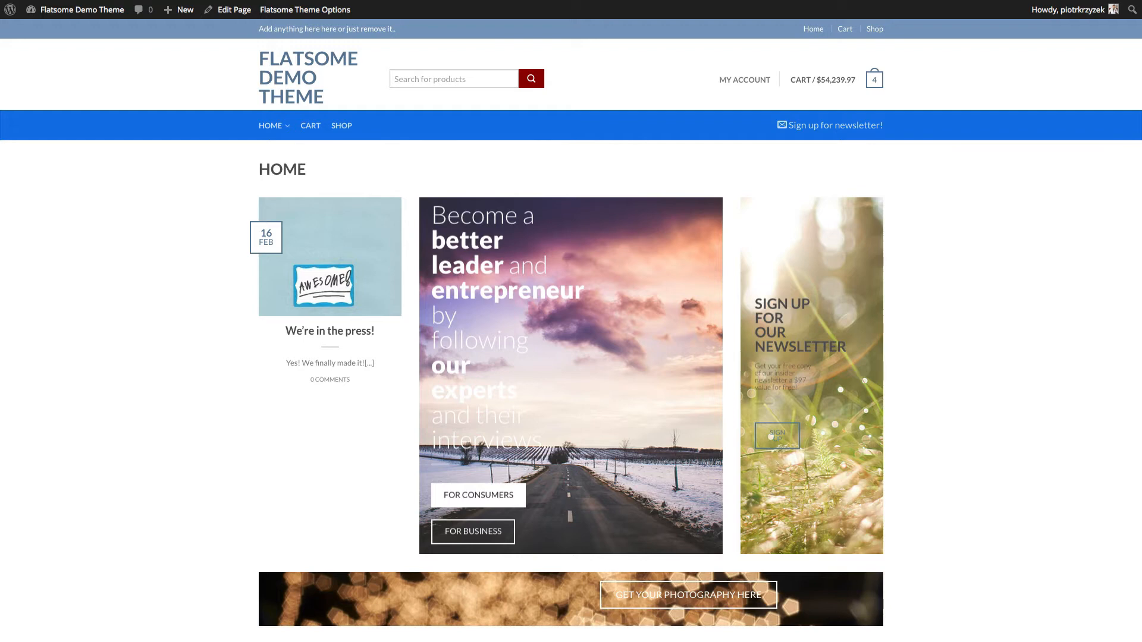
# Create a new page and title it 'Privacy Policy'
pyautogui.scroll(-3)
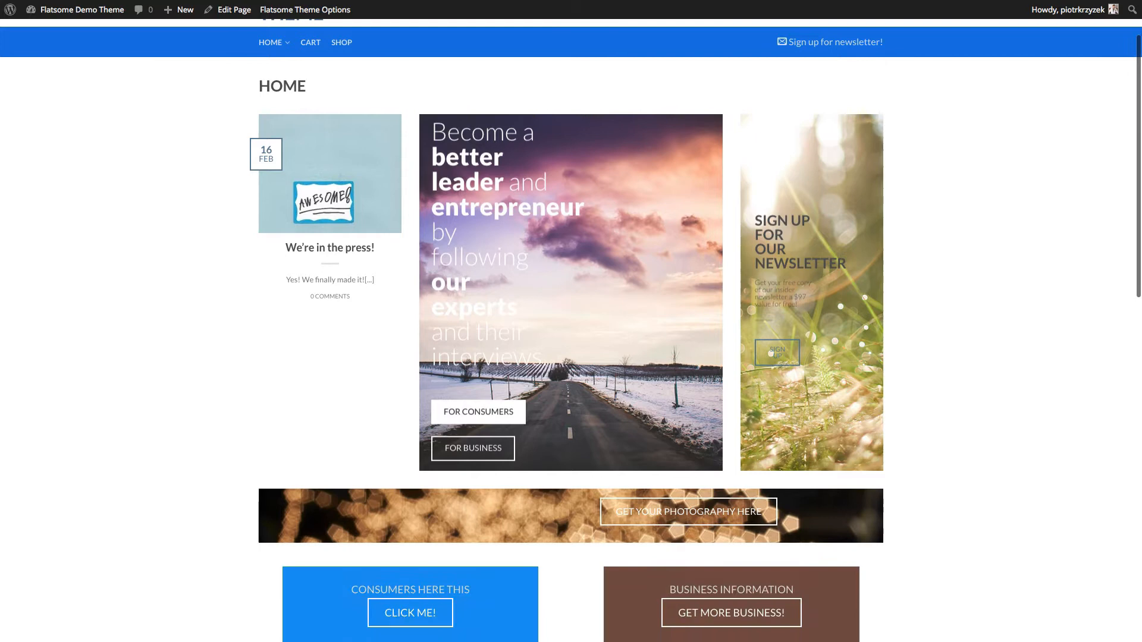
pyautogui.scroll(-3)
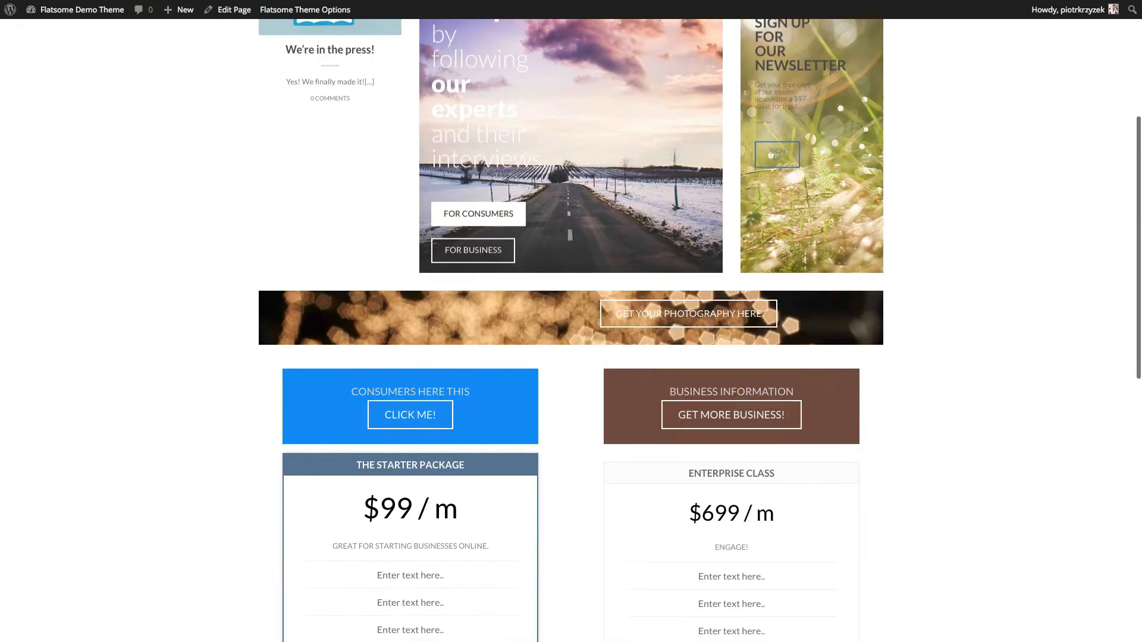
pyautogui.scroll(-3)
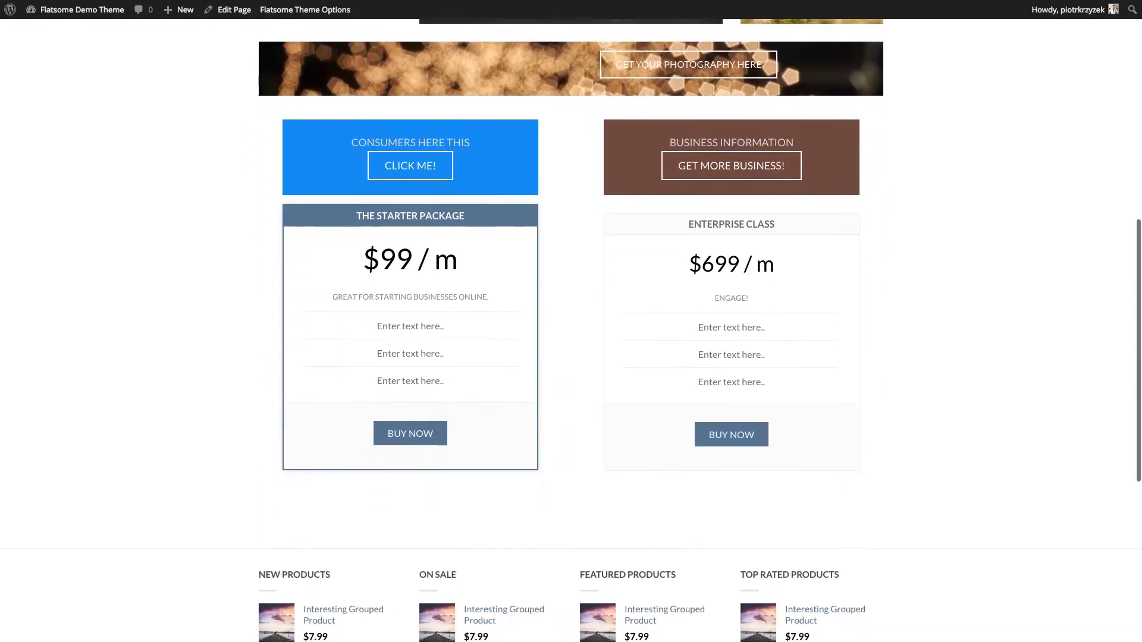
pyautogui.scroll(-3)
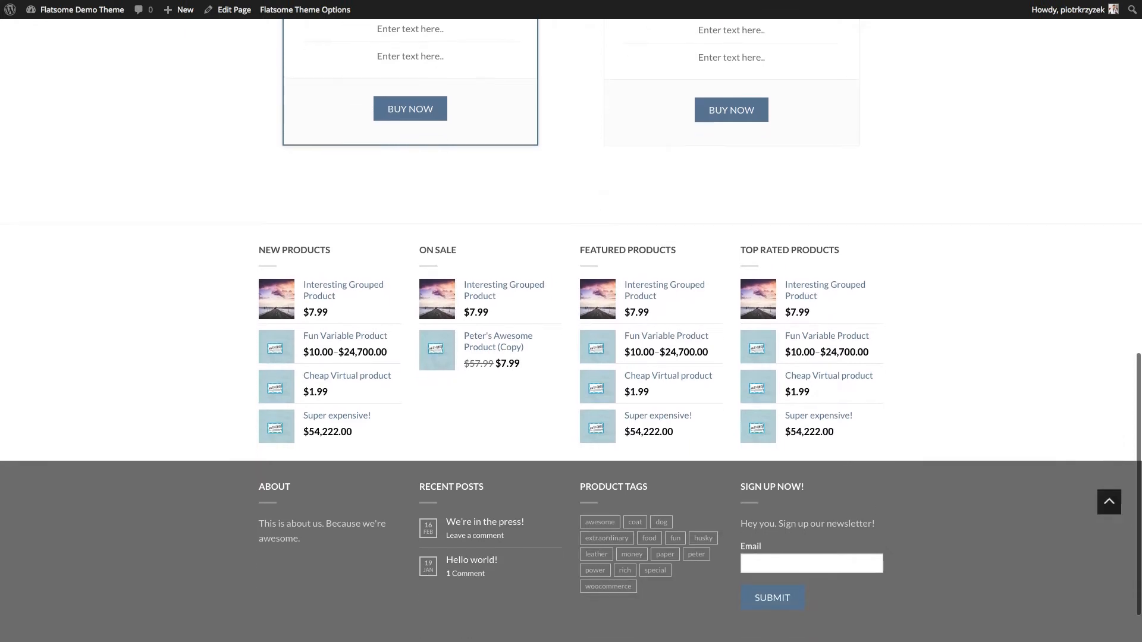
pyautogui.scroll(-3)
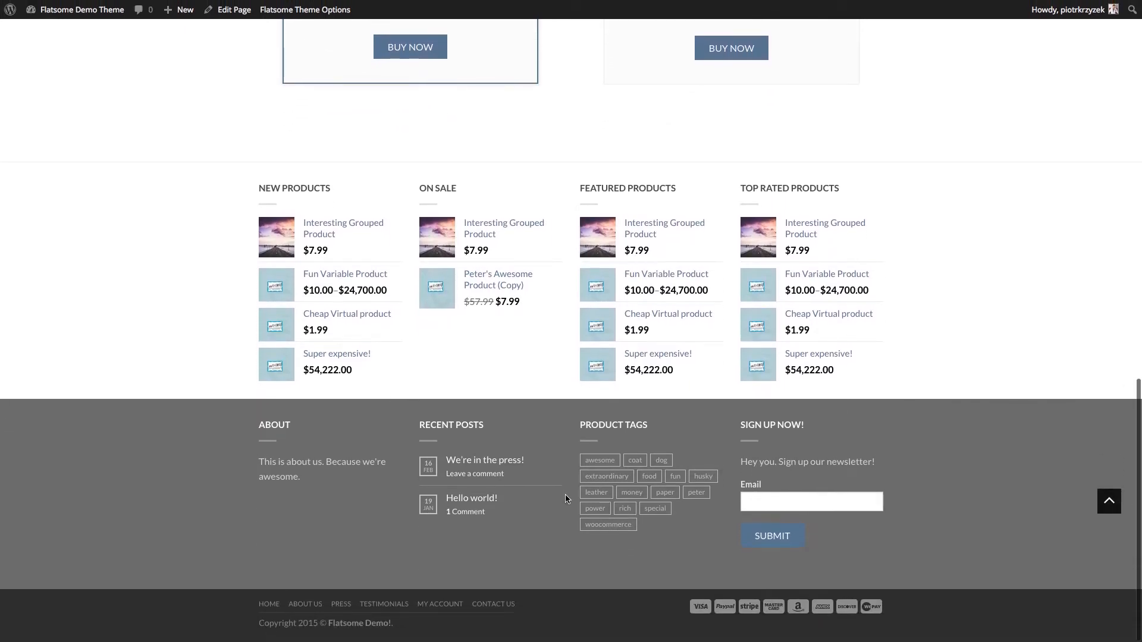
pyautogui.moveTo(550, 610)
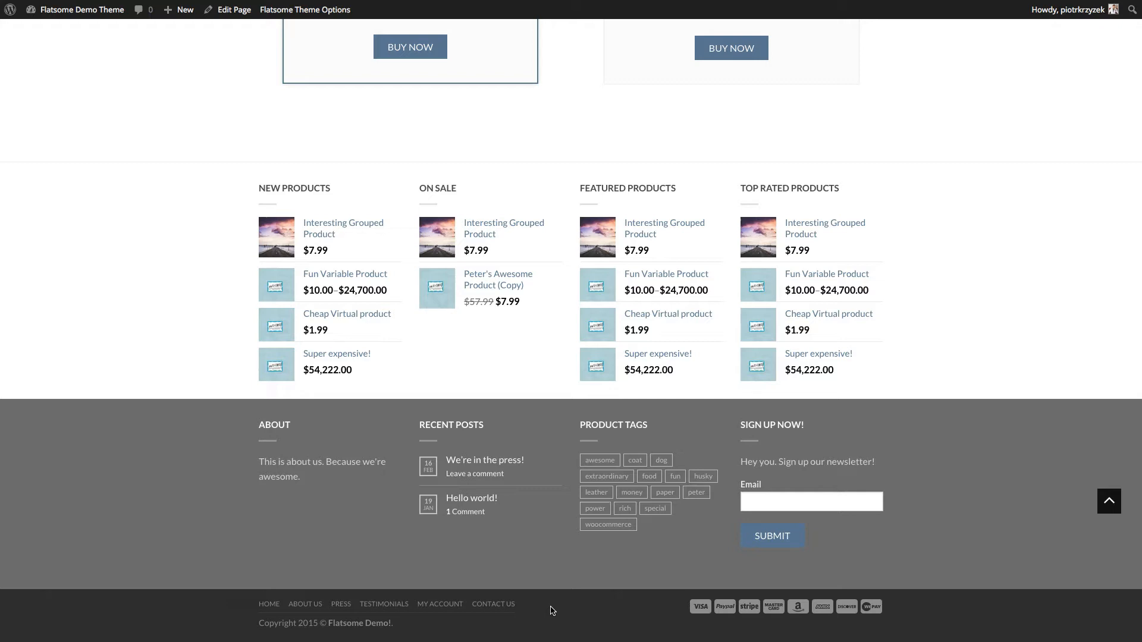
pyautogui.moveTo(566, 609)
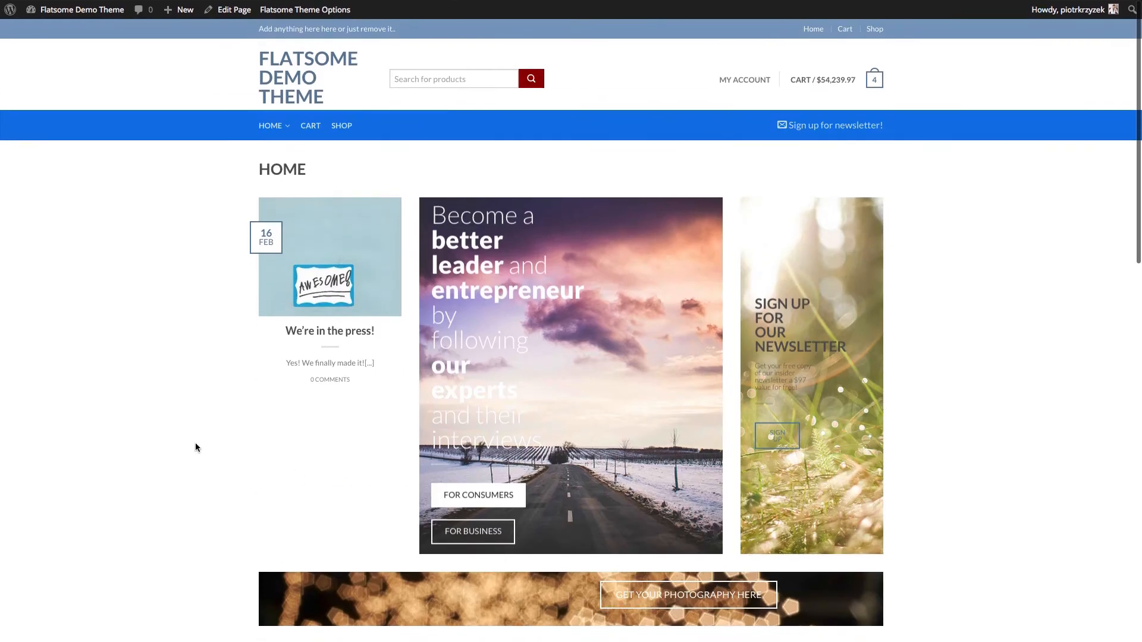
pyautogui.click(184, 9)
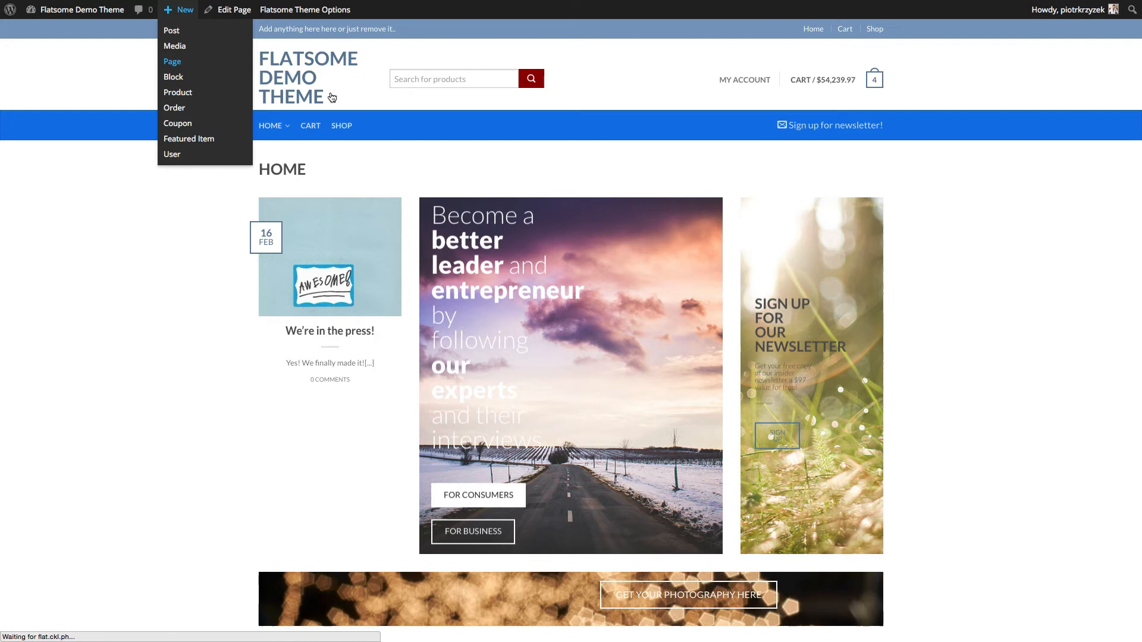
pyautogui.click(171, 60)
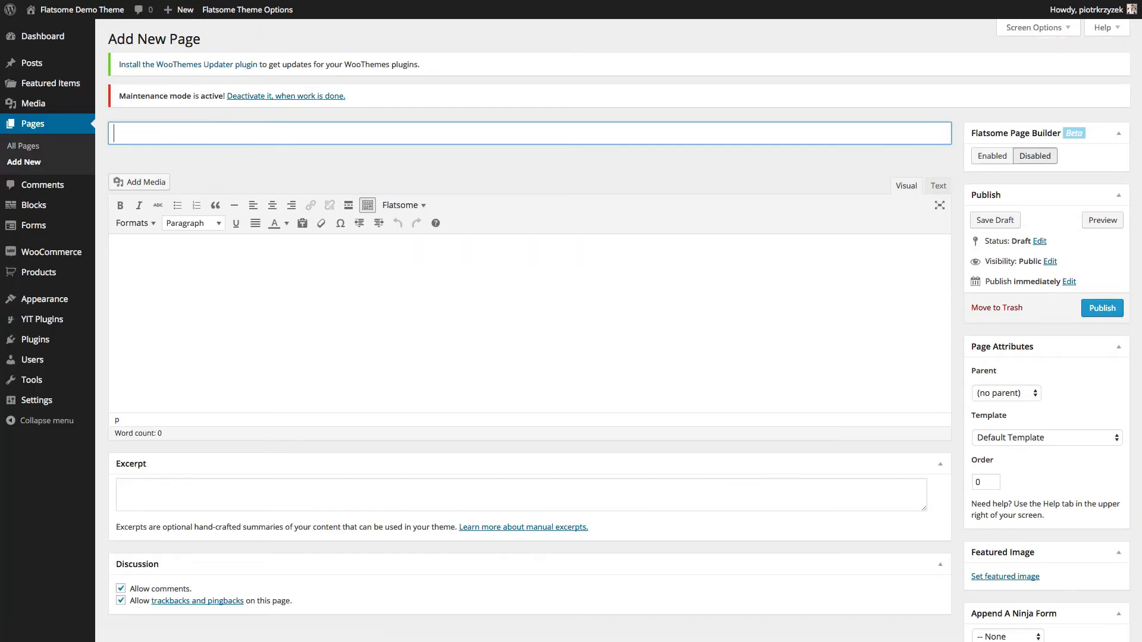
pyautogui.write('Privacy Pol')
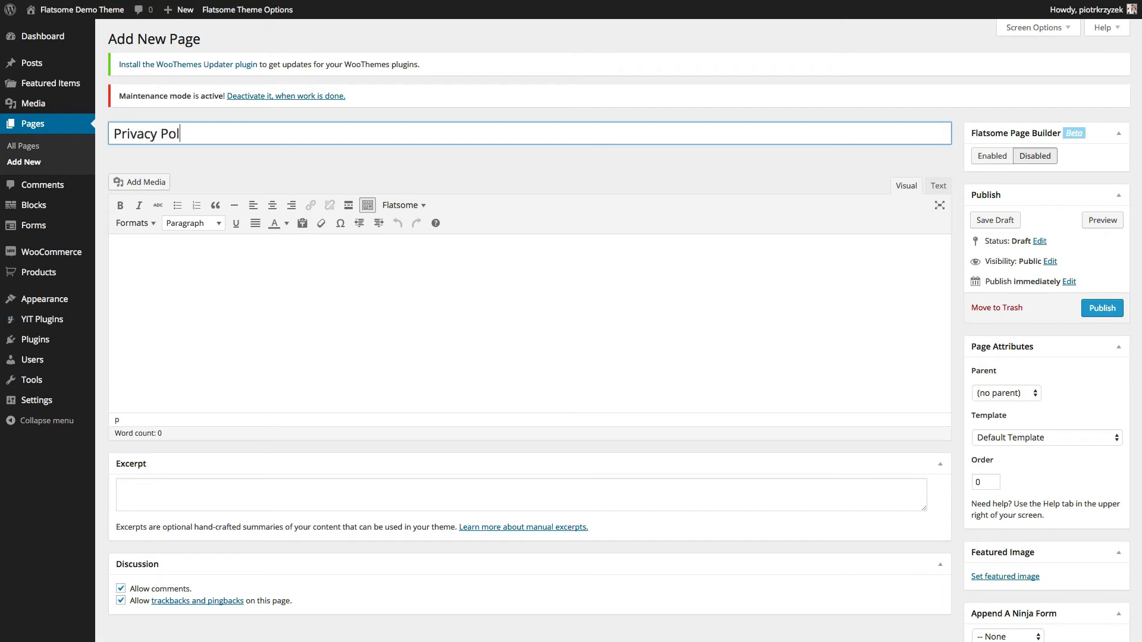
pyautogui.write('icy')
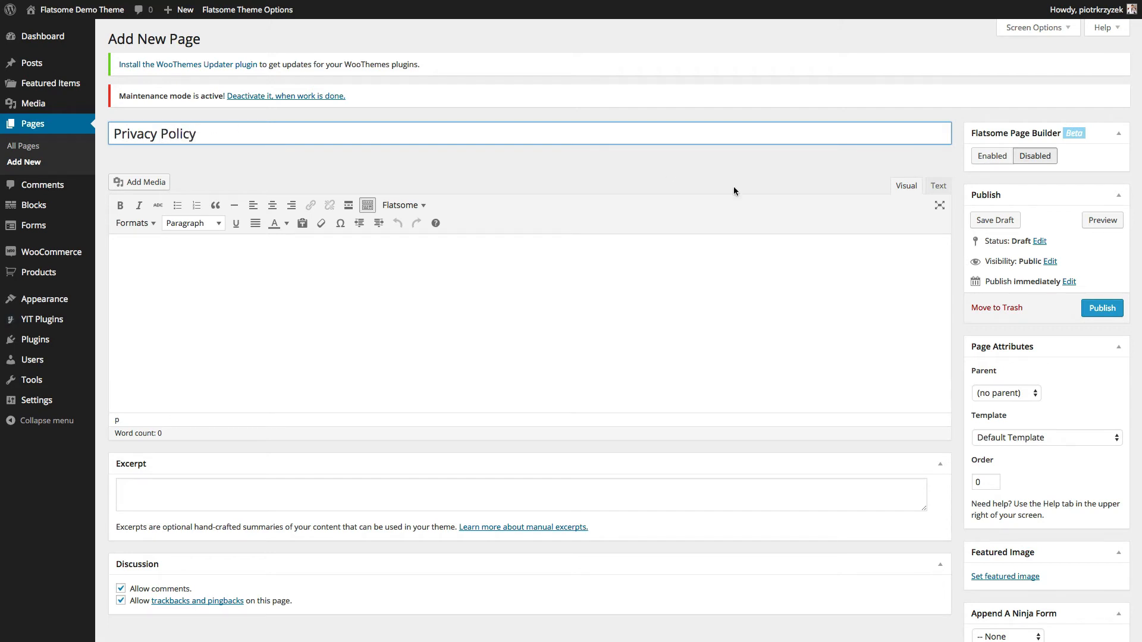
# Assign the Default Template (Center title) and publish the page
pyautogui.click(1046, 436)
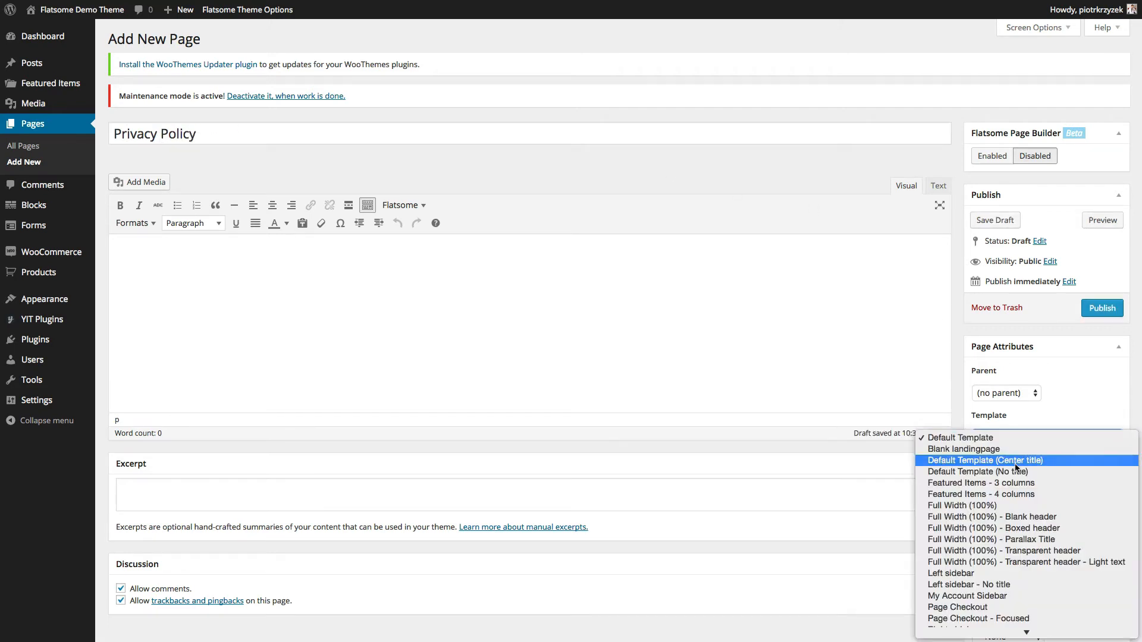
pyautogui.click(985, 459)
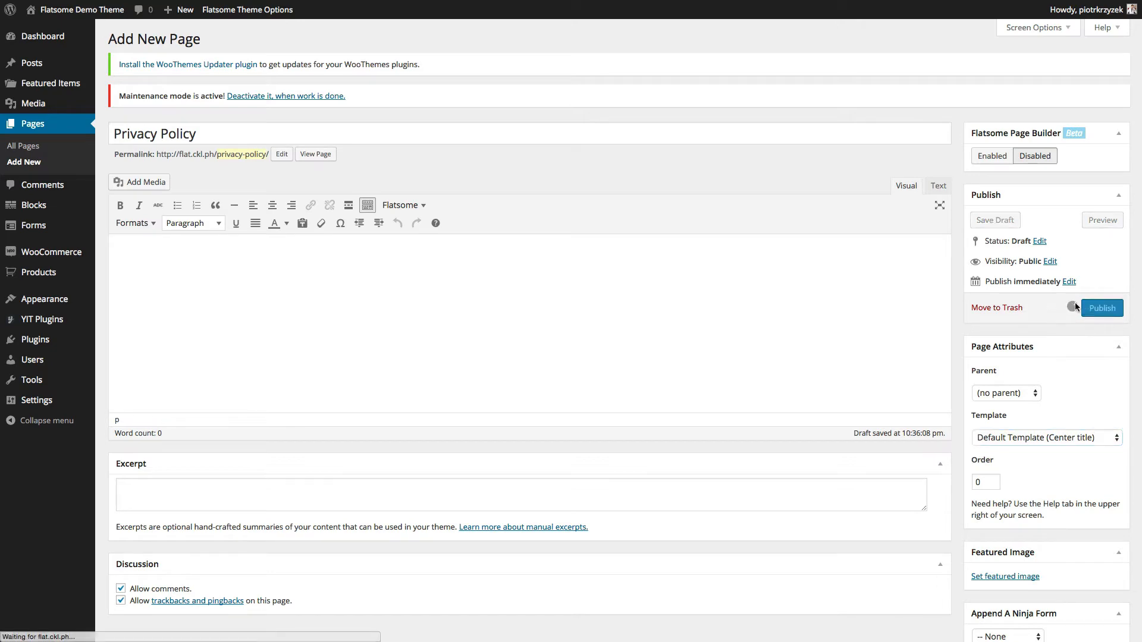
pyautogui.click(1101, 307)
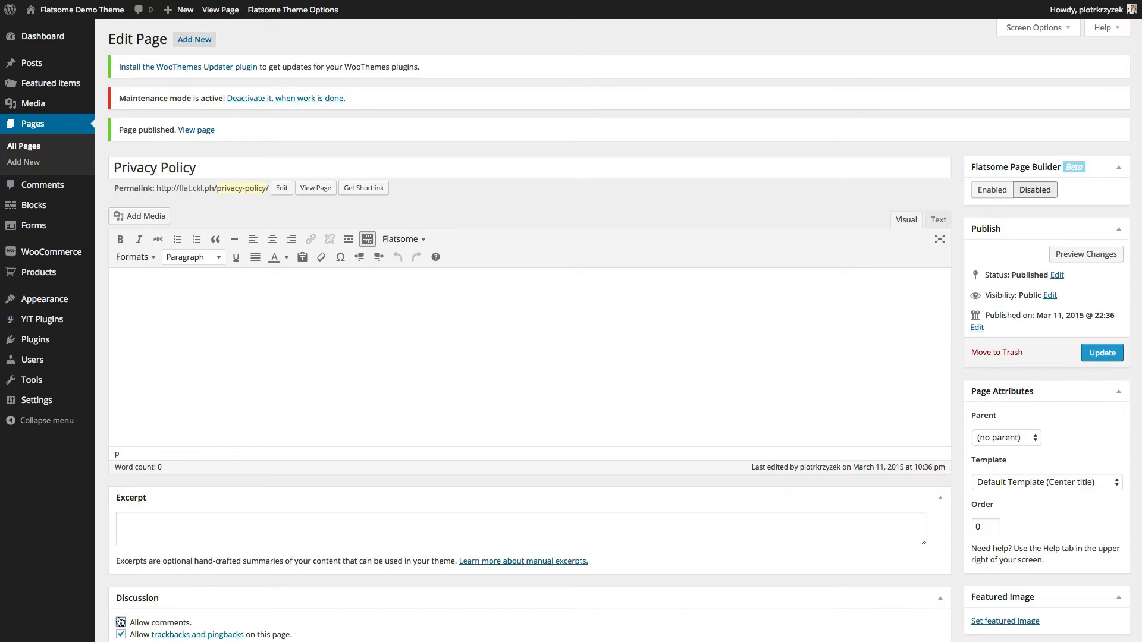
# Turn off comments in the Discussion settings and update the page
pyautogui.click(121, 621)
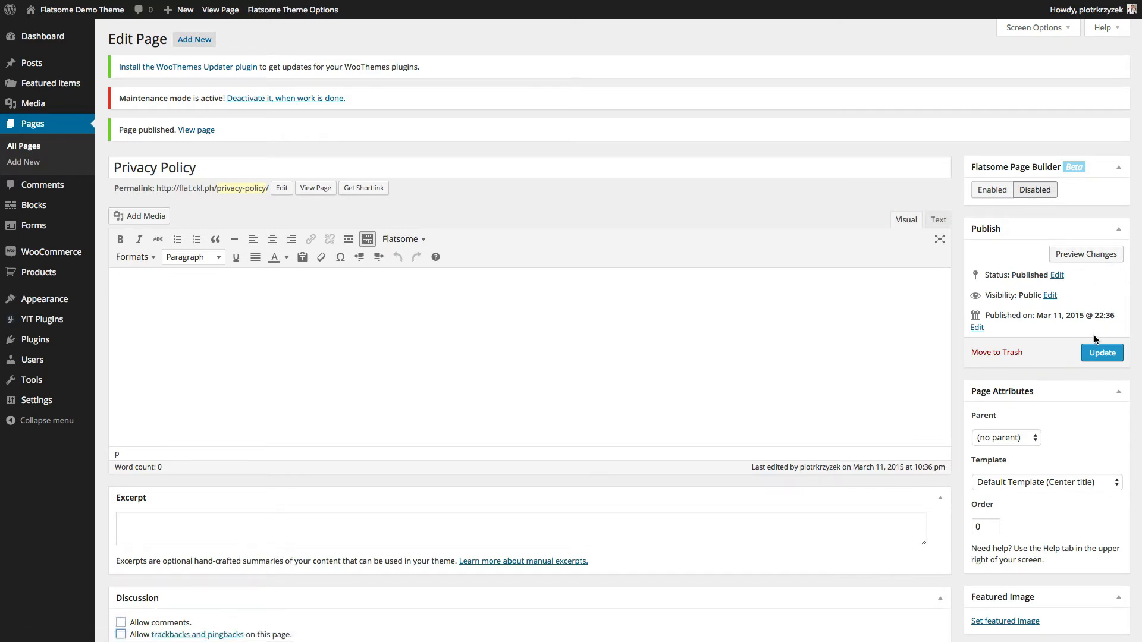
pyautogui.click(1101, 352)
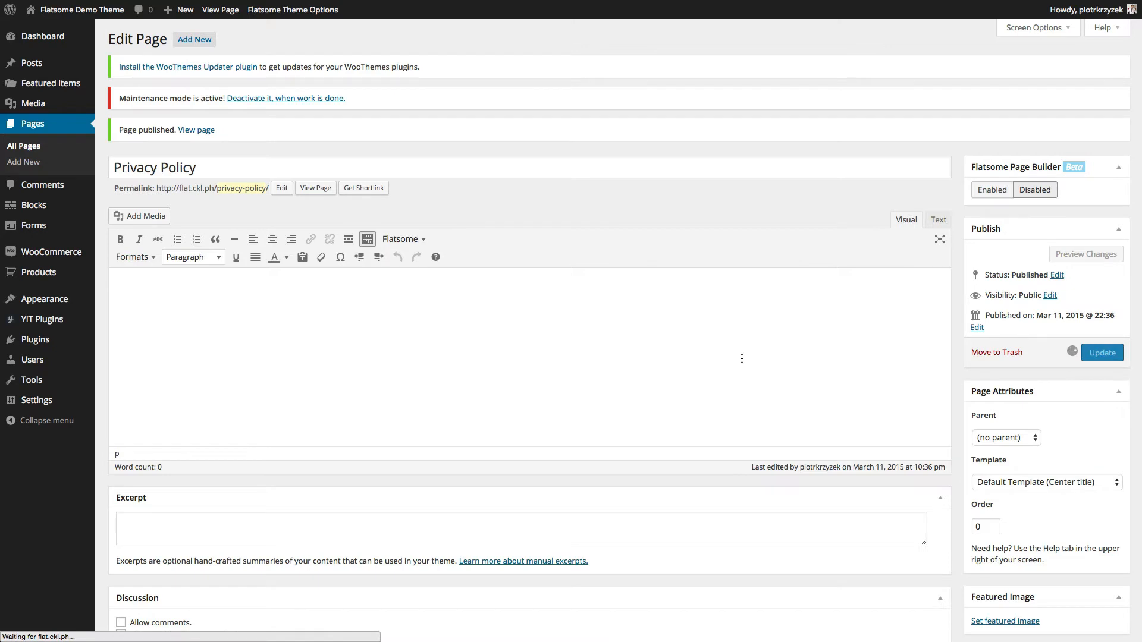
pyautogui.click(1100, 352)
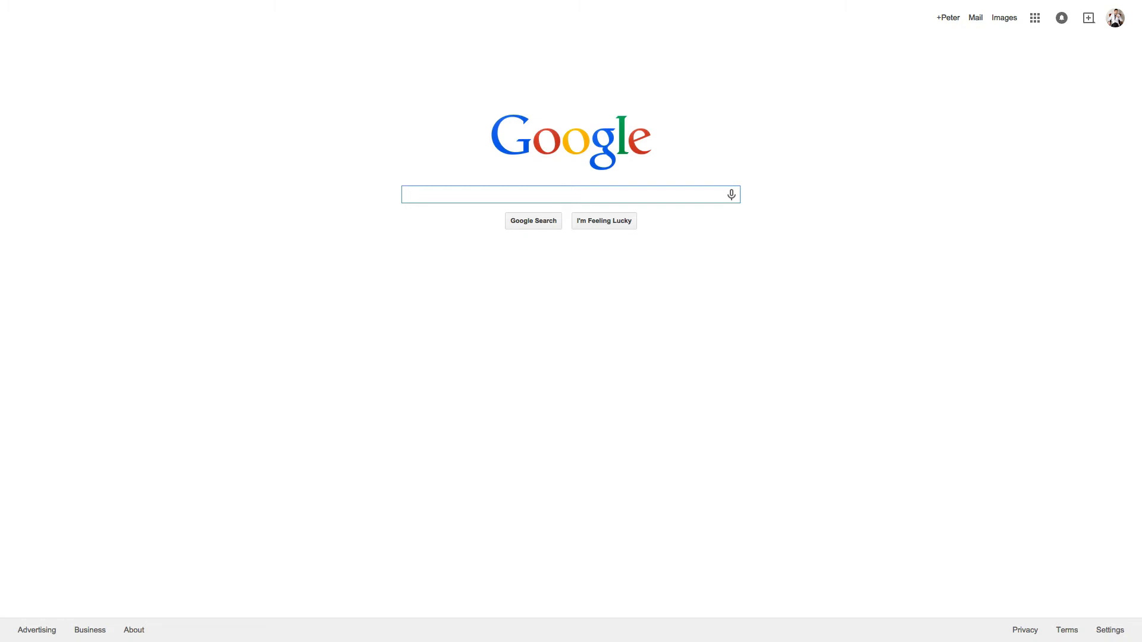
# Run a Google search for 'privacy policy generator' and look through the results
pyautogui.write('policy g')
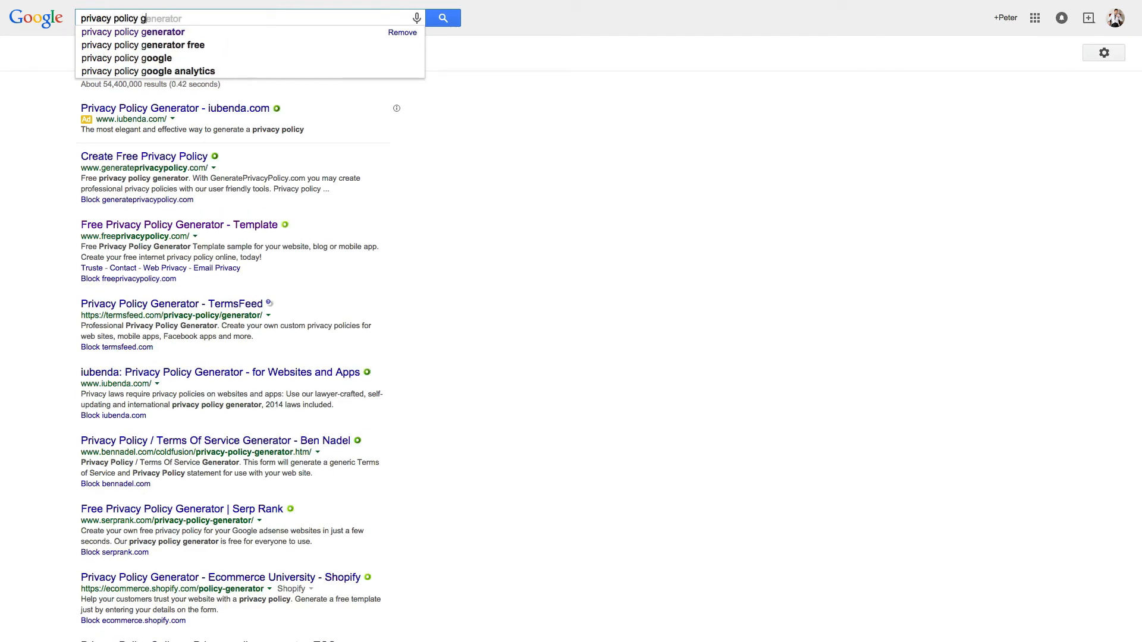
pyautogui.click(132, 31)
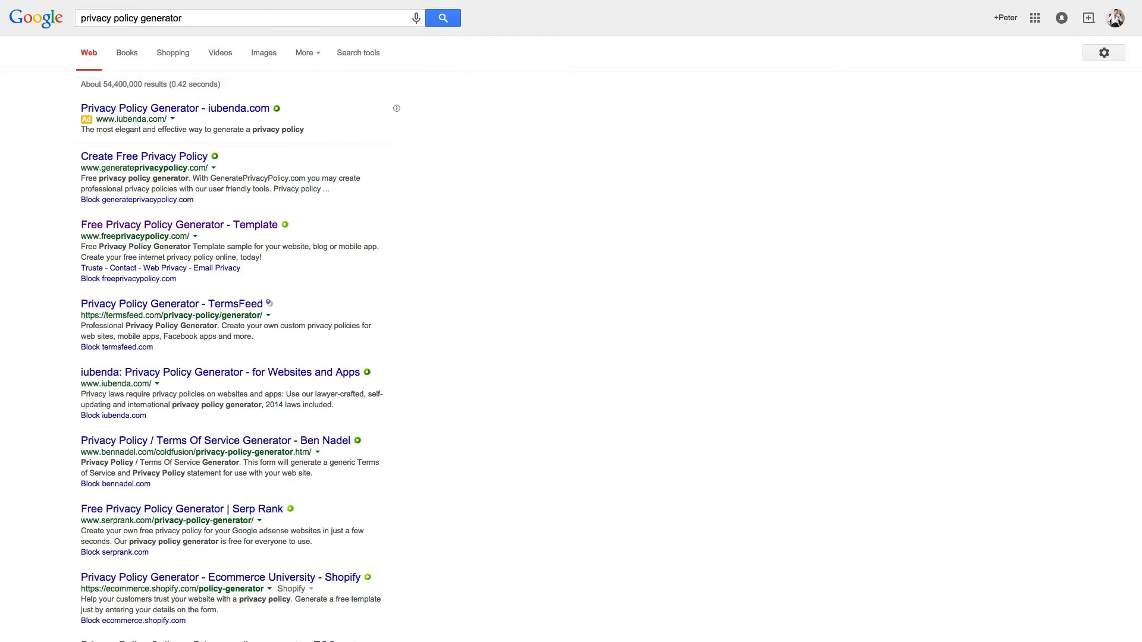
pyautogui.moveTo(480, 278)
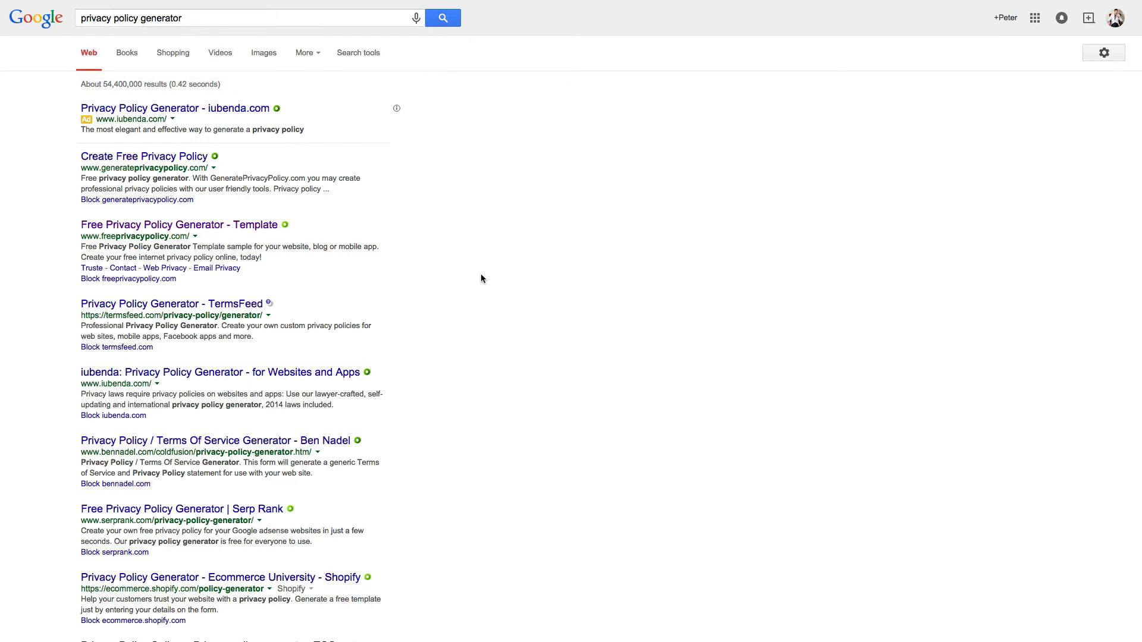
pyautogui.scroll(-3)
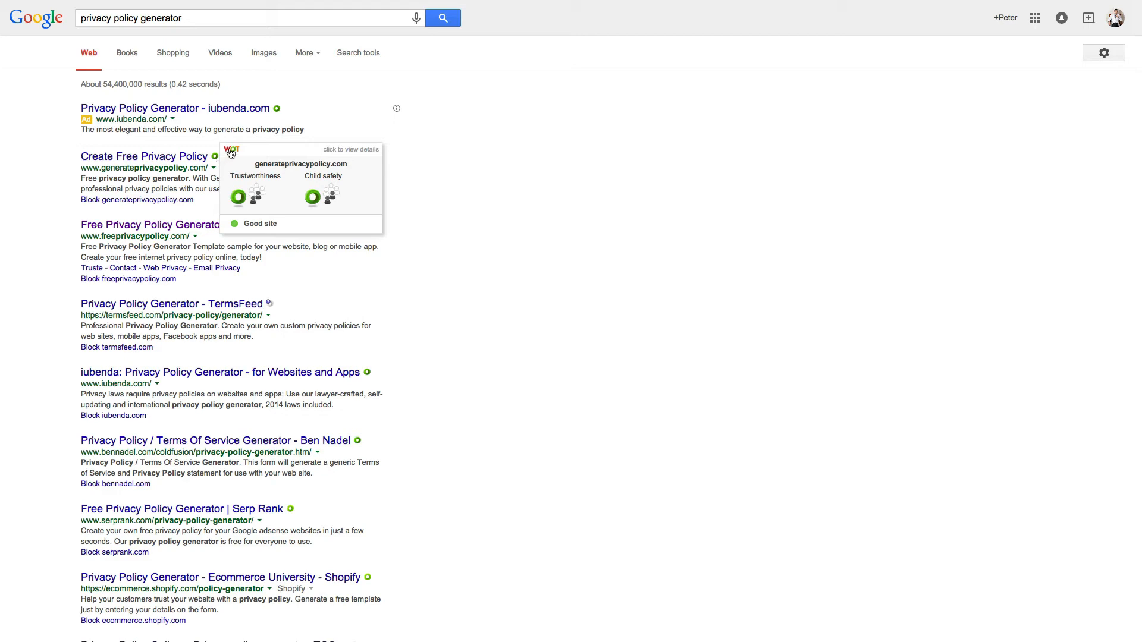
pyautogui.scroll(-3)
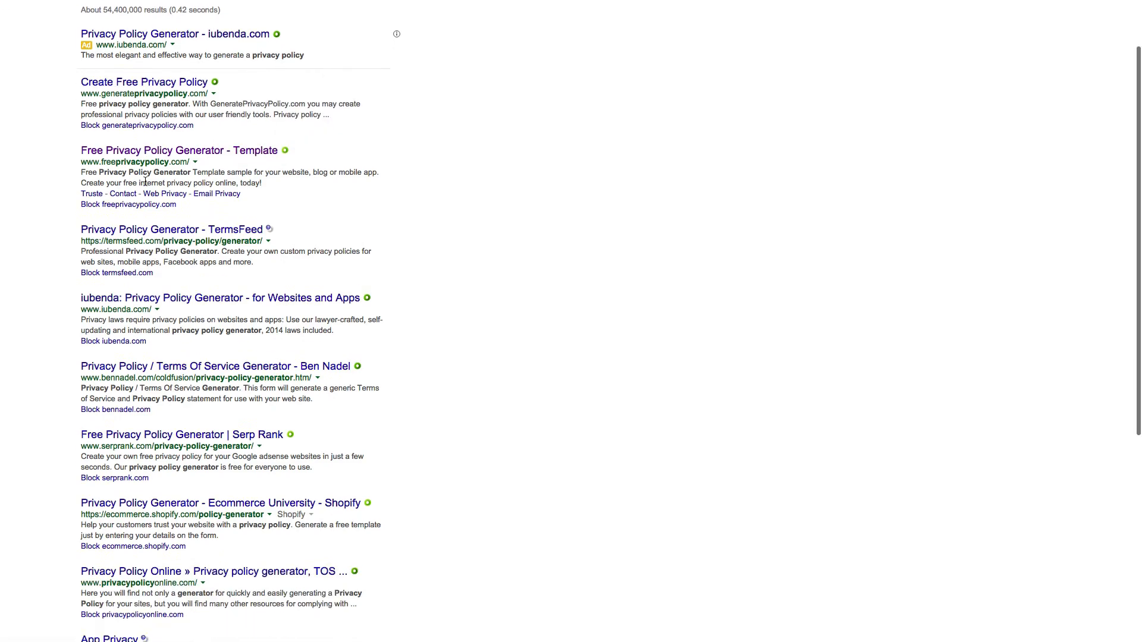
pyautogui.scroll(-3)
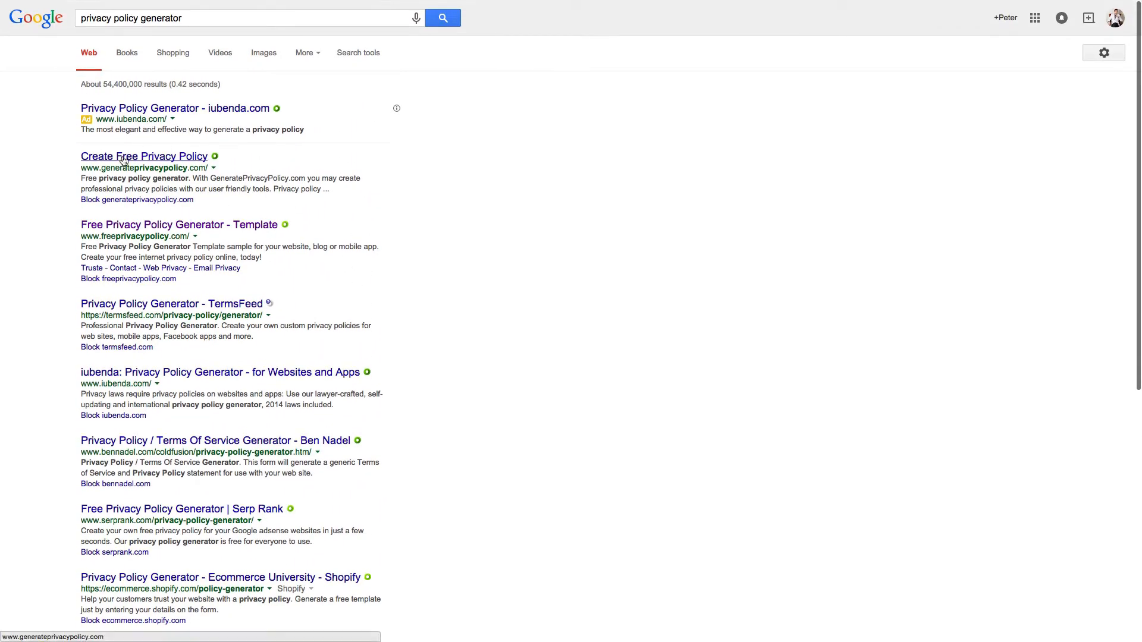
# Start GeneratePrivacyPolicy.com's wizard at the company name and URL step
pyautogui.click(144, 157)
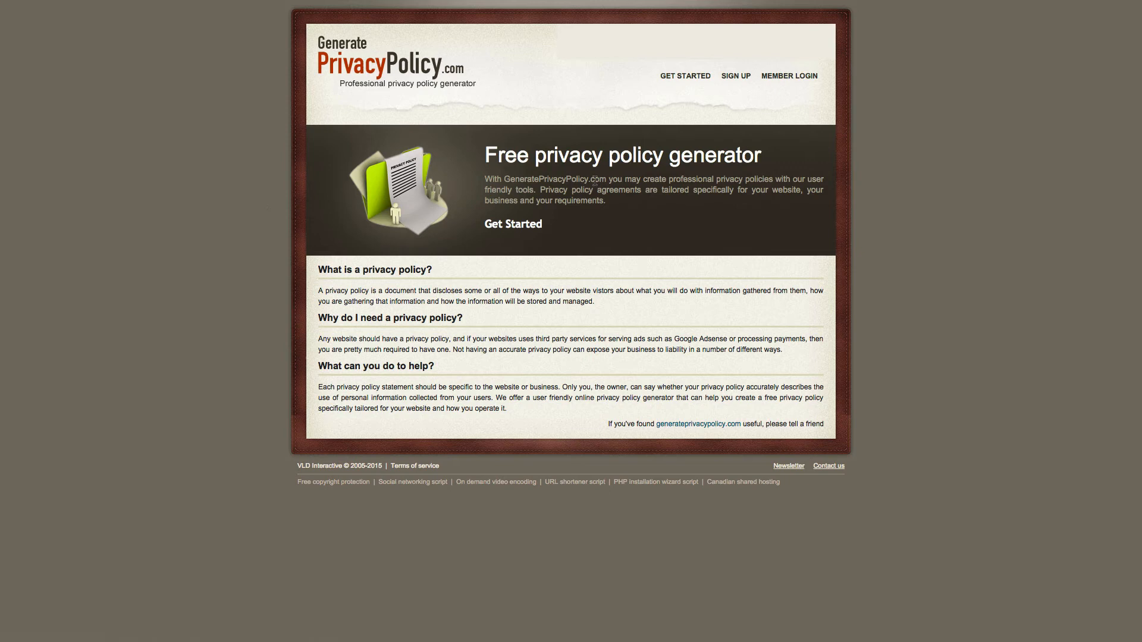
pyautogui.click(685, 76)
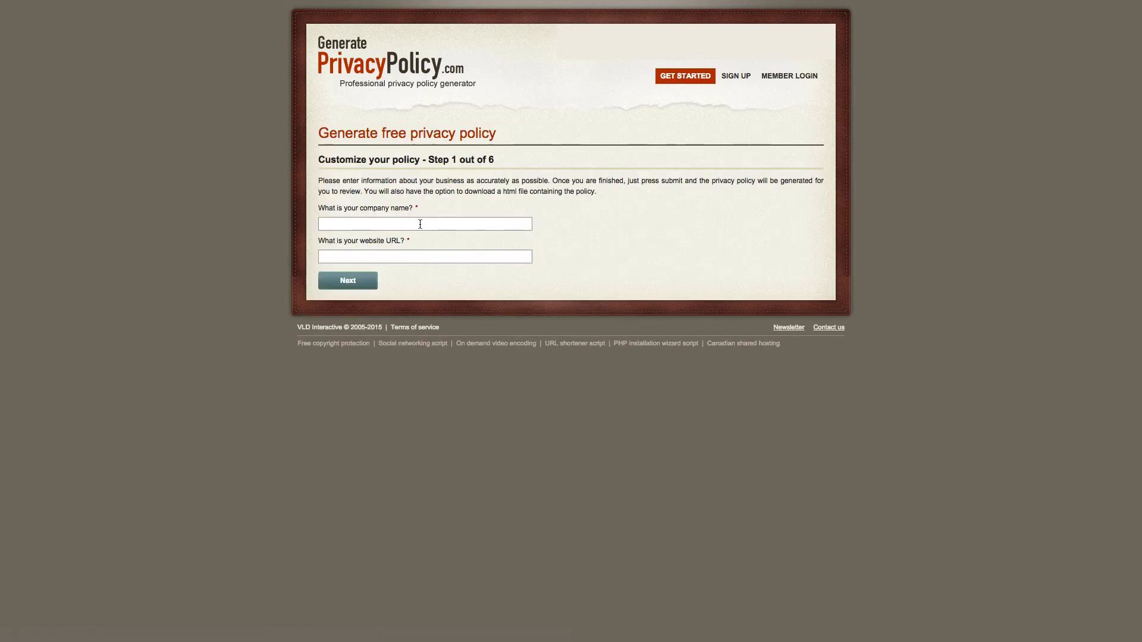
pyautogui.click(425, 257)
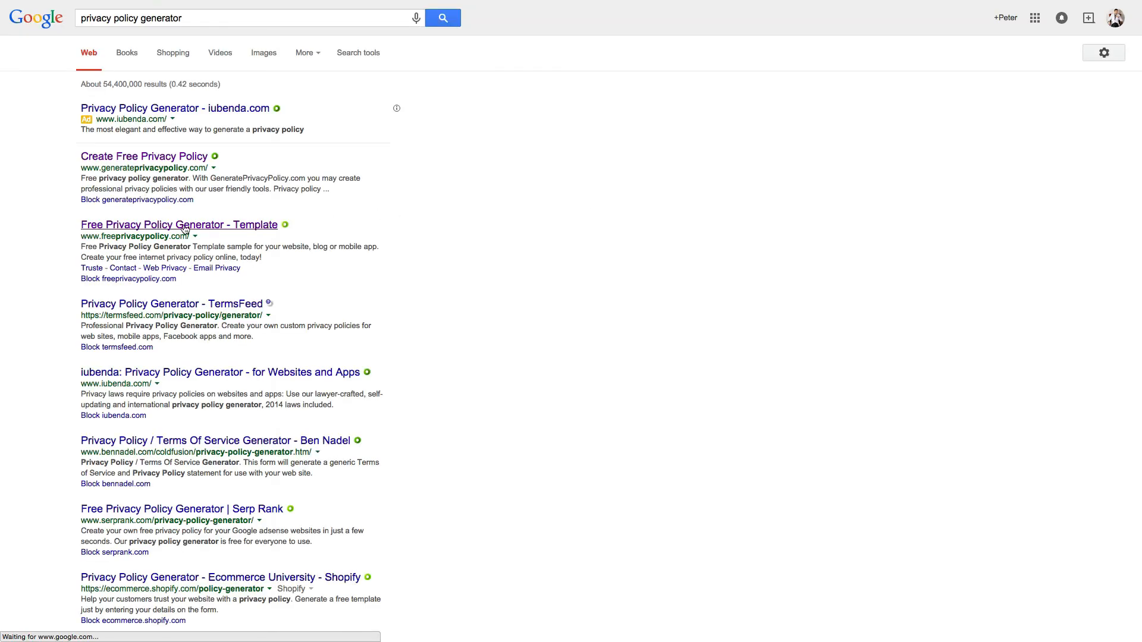
# Start FreePrivacyPolicy.com's wizard and reach the first questionnaire page
pyautogui.click(178, 224)
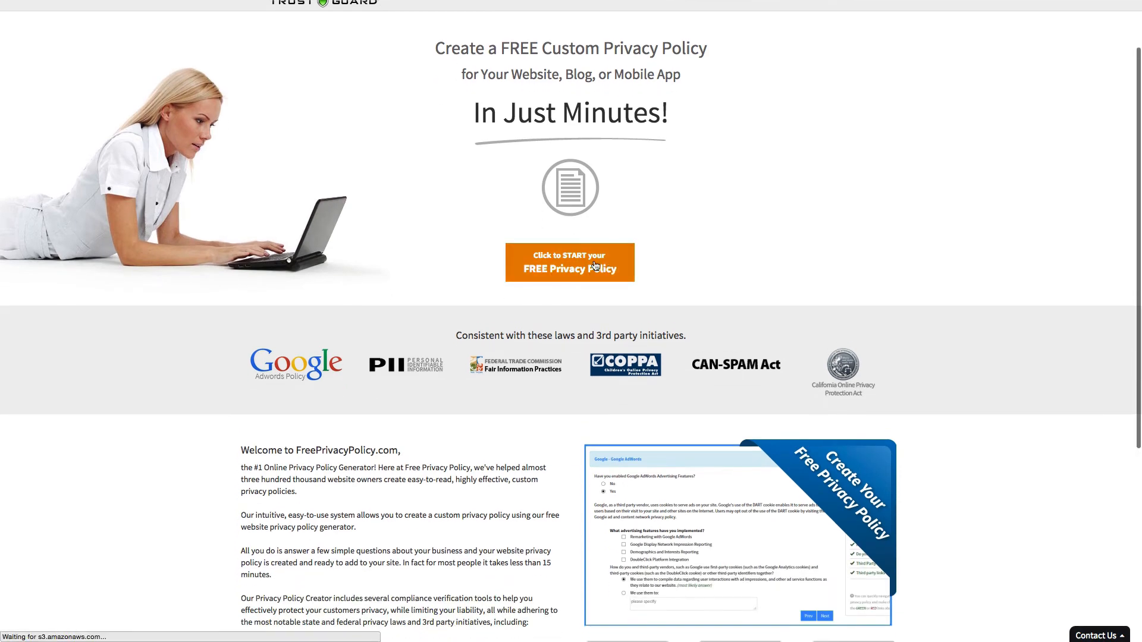
pyautogui.click(570, 262)
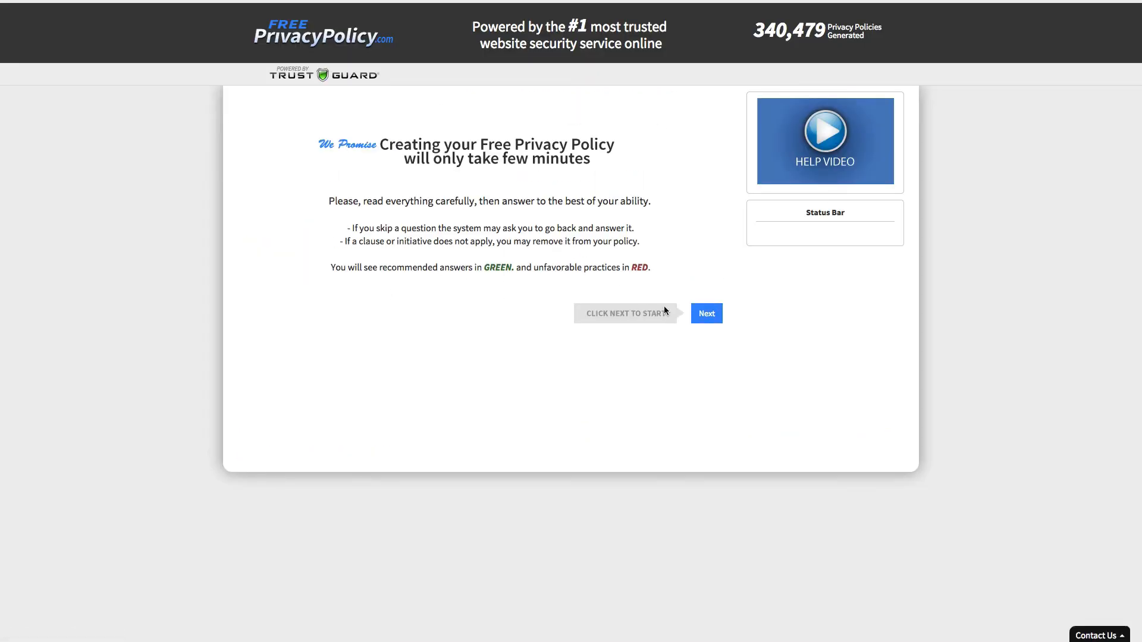
pyautogui.click(705, 313)
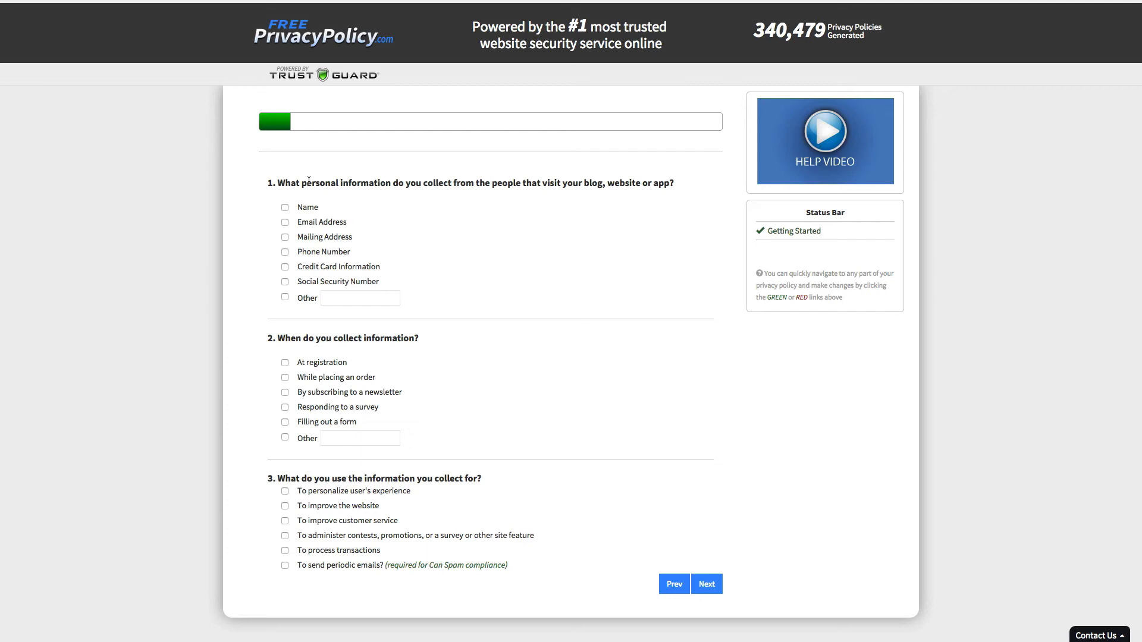
# Mark Name, Email Address, Mailing Address and Other as collected personal information
pyautogui.click(285, 207)
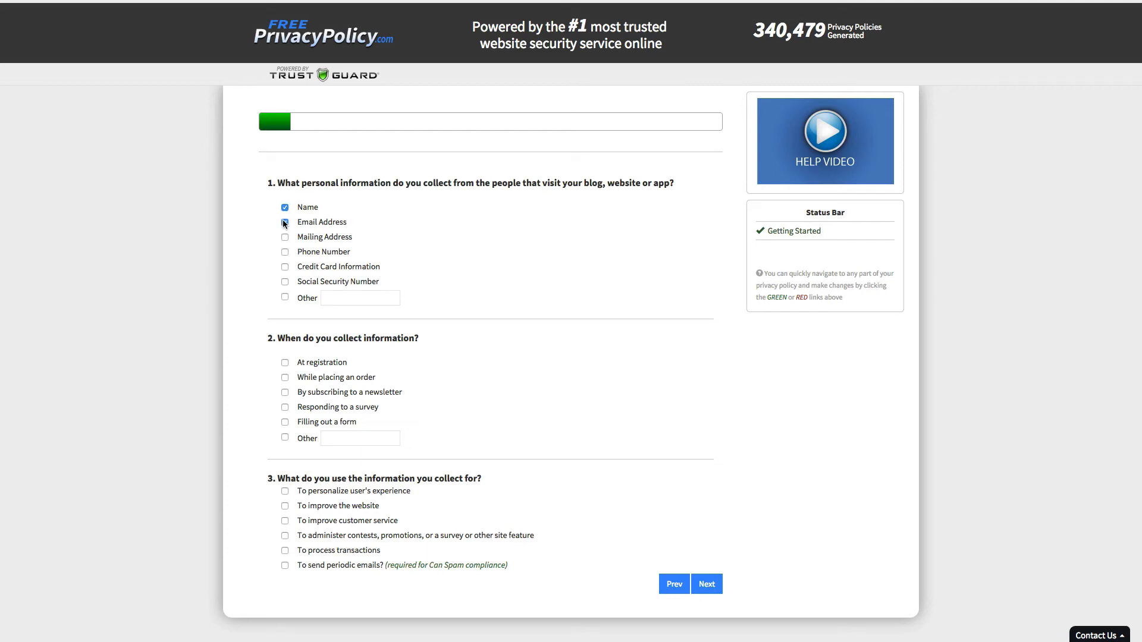
pyautogui.click(284, 222)
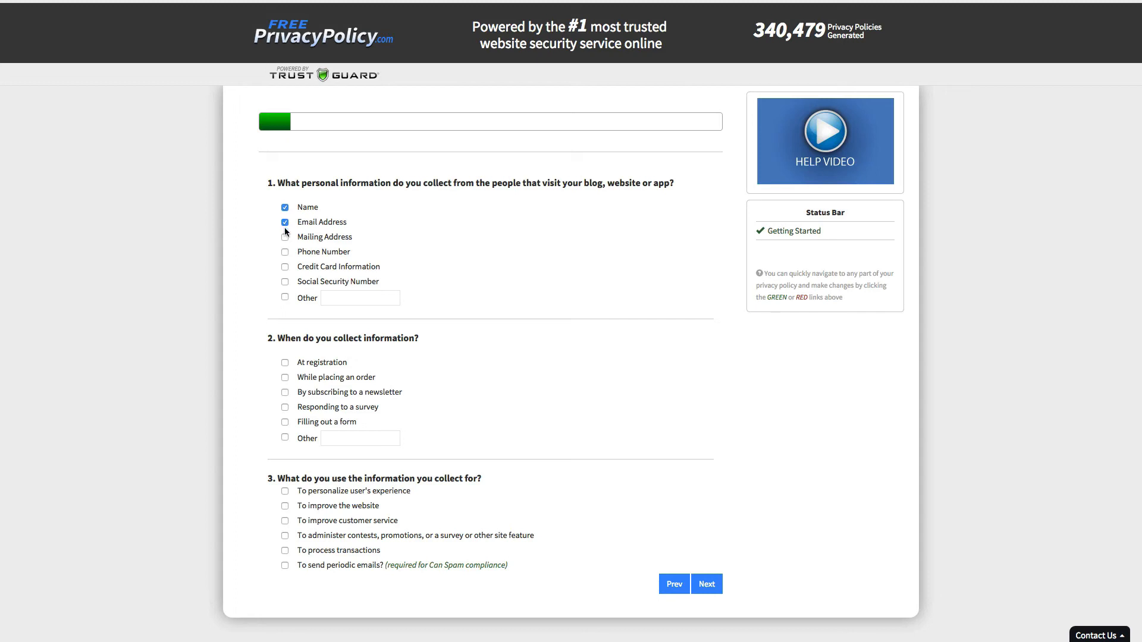
pyautogui.click(285, 237)
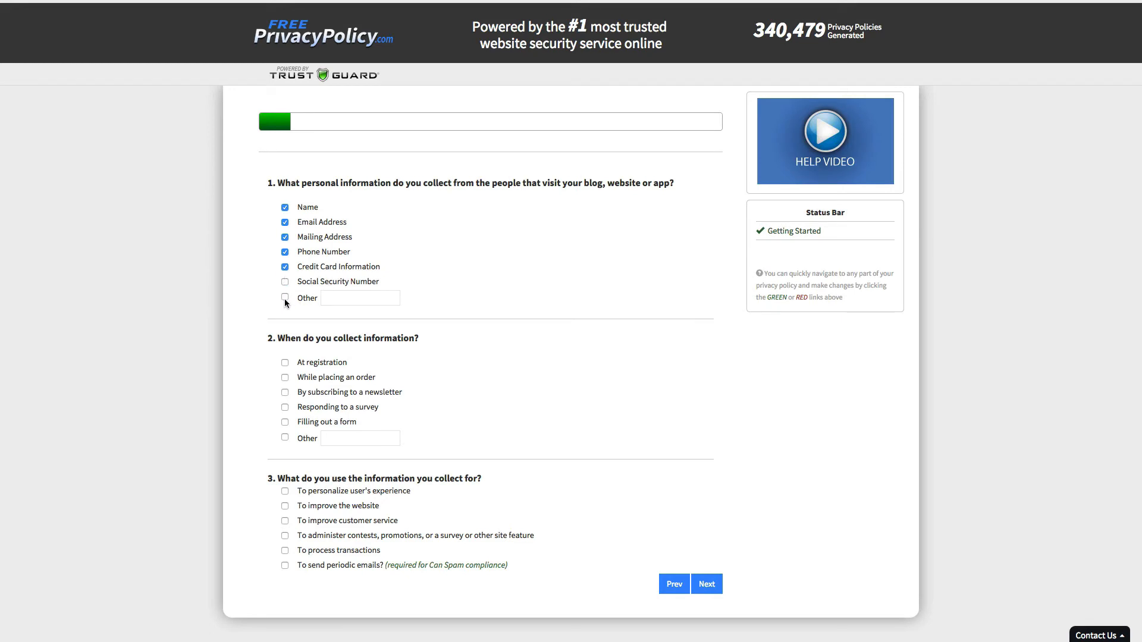
pyautogui.click(285, 298)
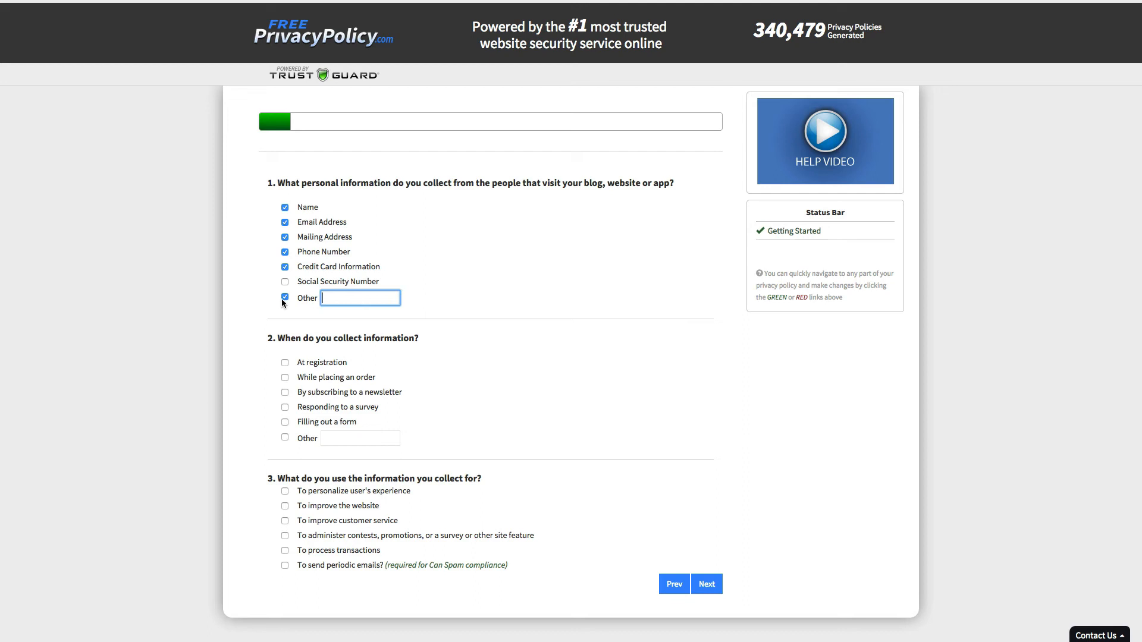
pyautogui.click(284, 297)
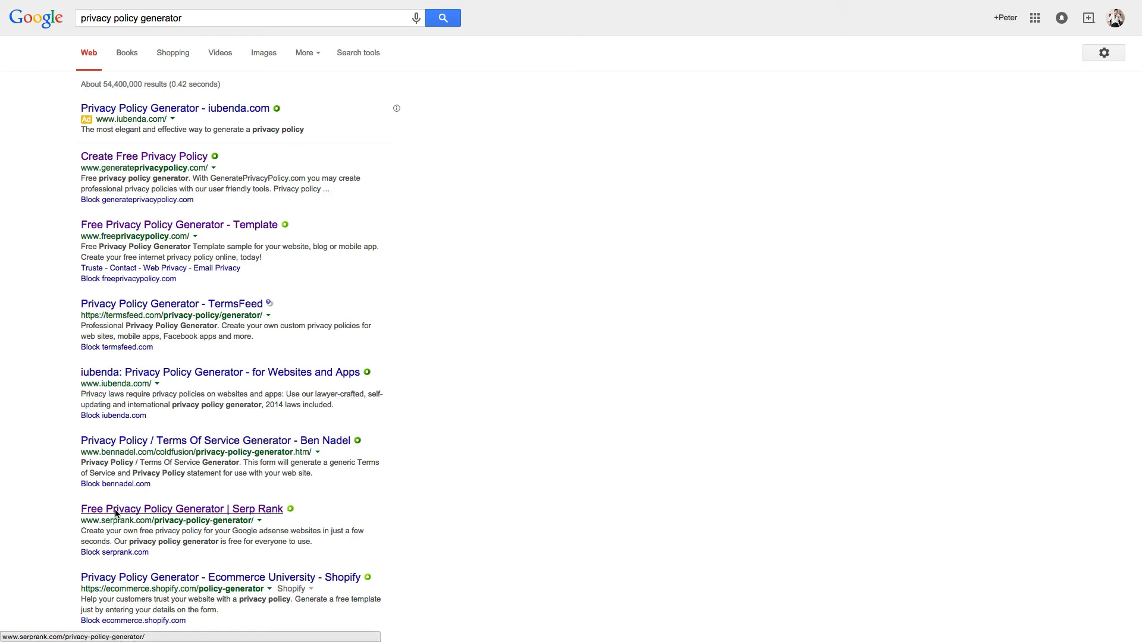
# Change the Google query to 'disclaimer policy generator' and search
pyautogui.scroll(-3)
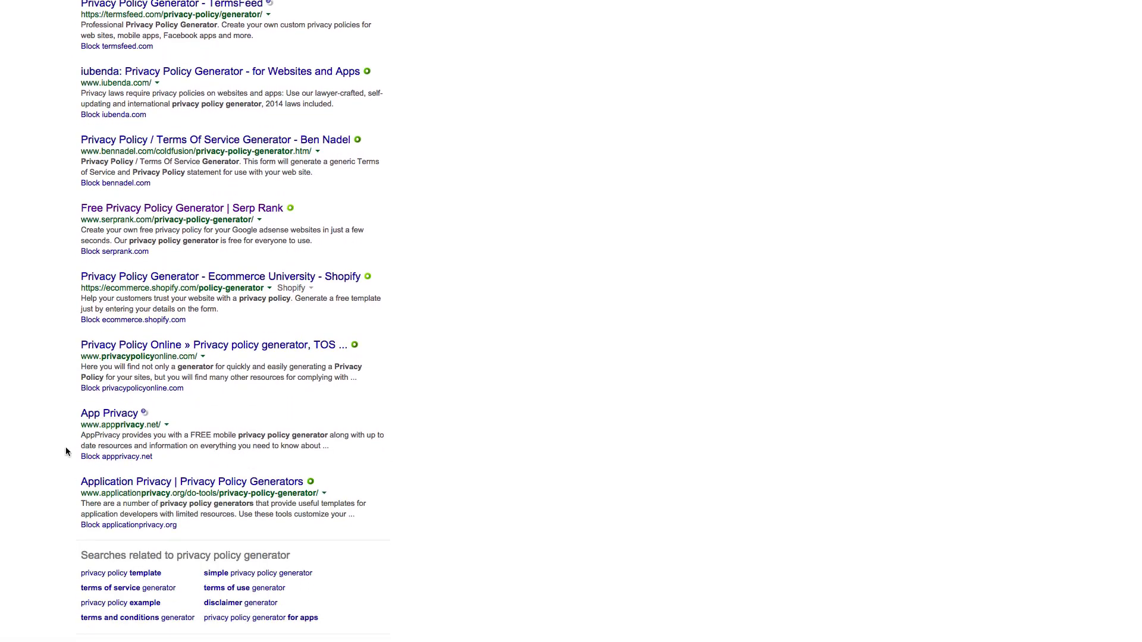
pyautogui.scroll(3)
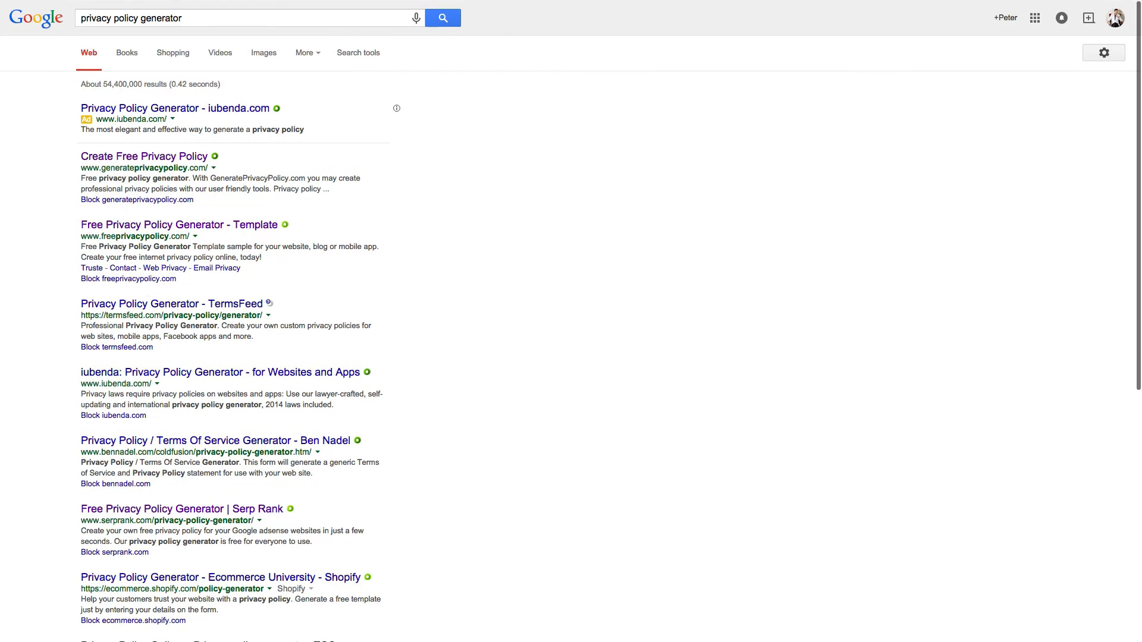
pyautogui.moveTo(106, 37)
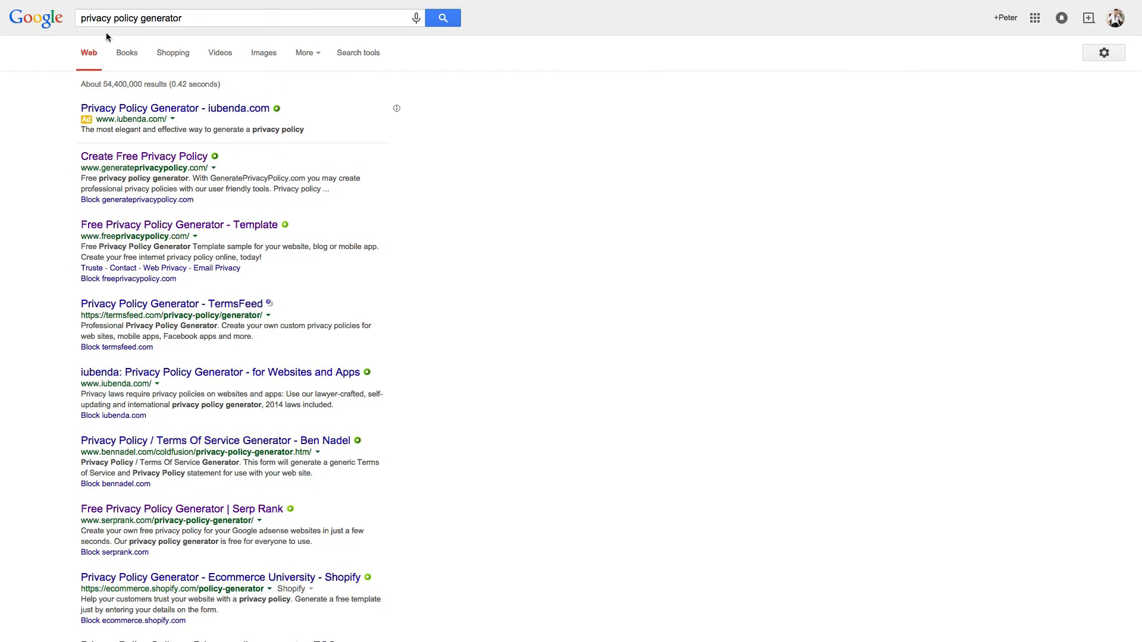
pyautogui.click(247, 18)
pyautogui.write('disclaimer')
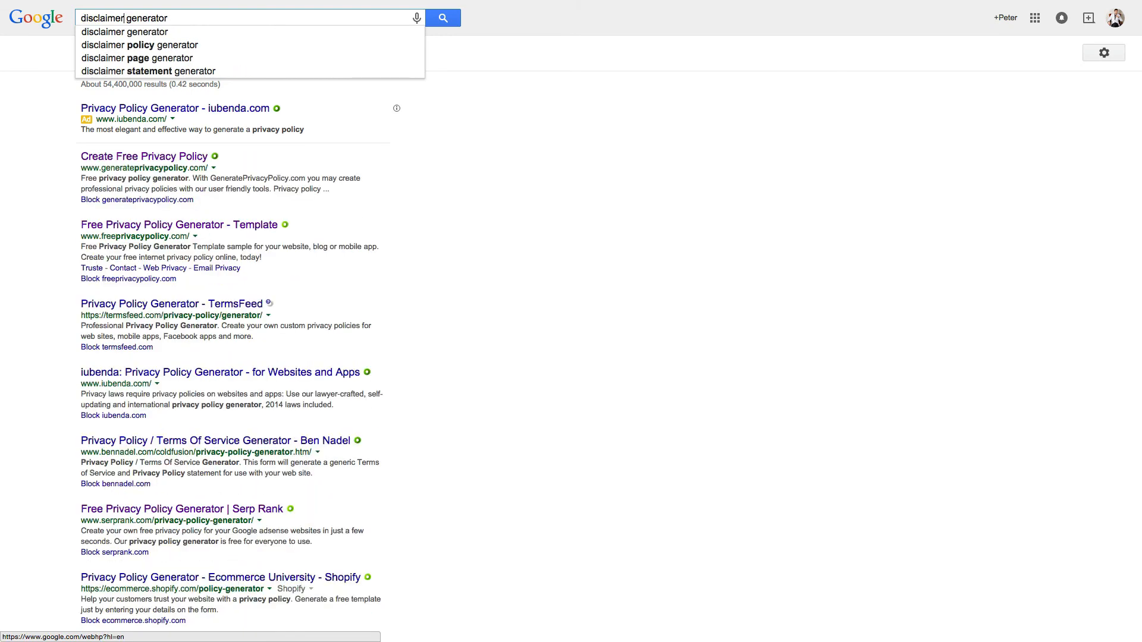
pyautogui.click(140, 44)
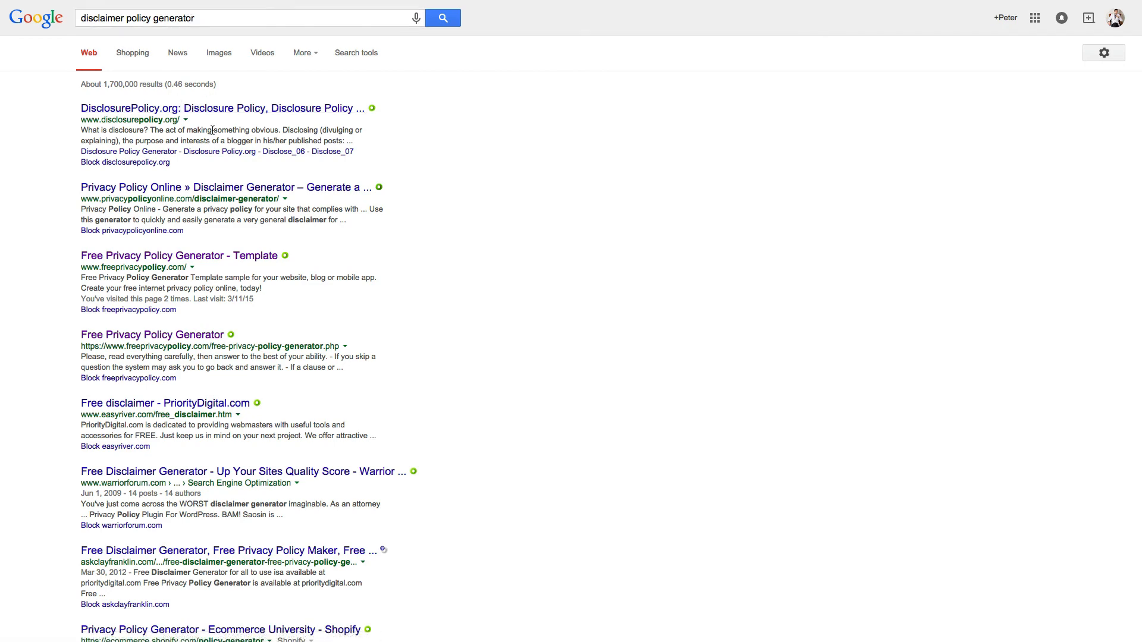
pyautogui.moveTo(226, 177)
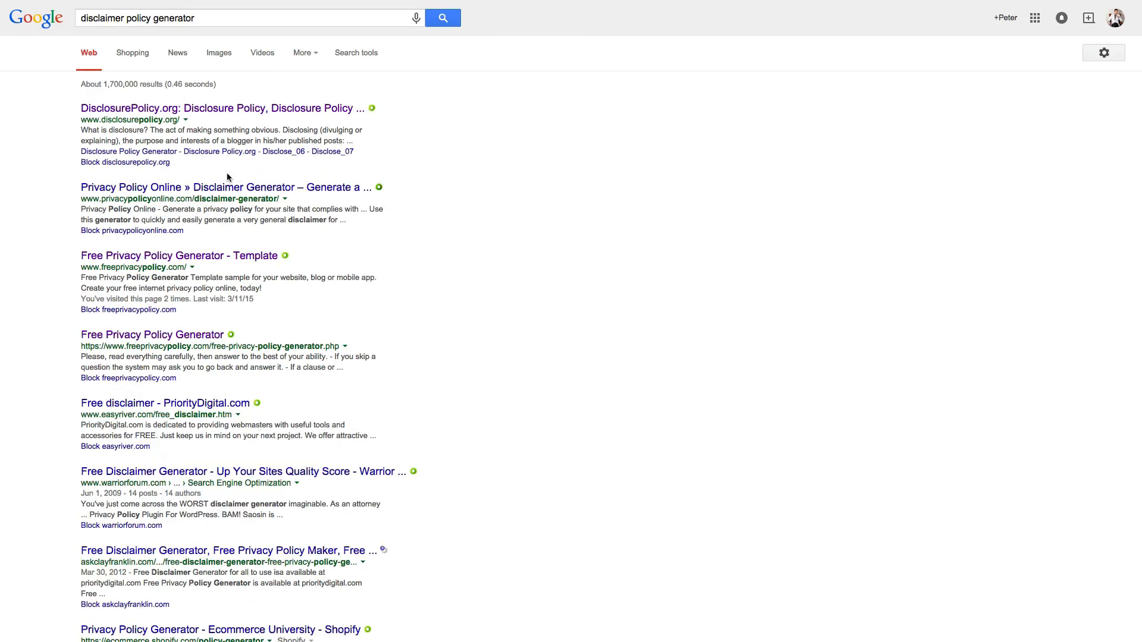
pyautogui.moveTo(178, 255)
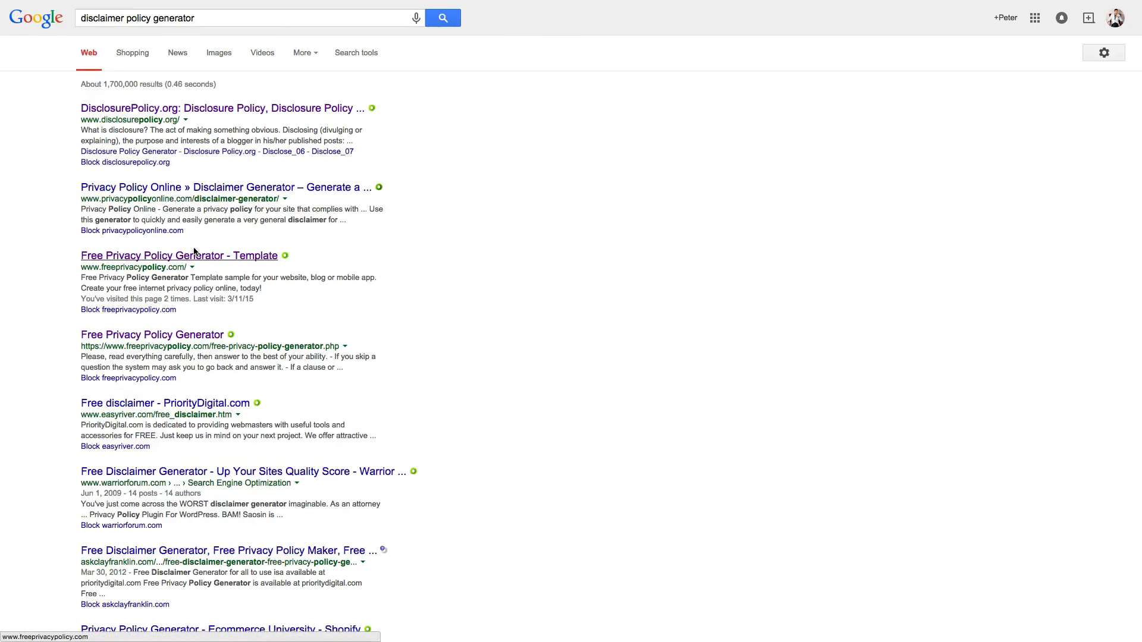
# Go to the Privacy Policy Online » Disclaimer Generator result
pyautogui.click(226, 187)
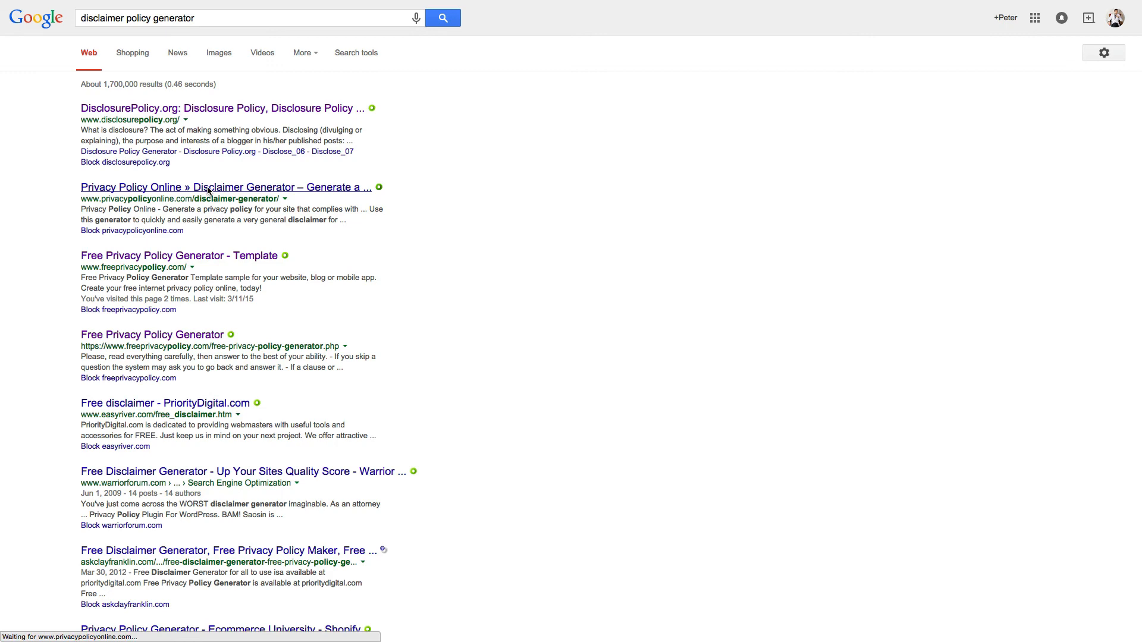
pyautogui.click(225, 187)
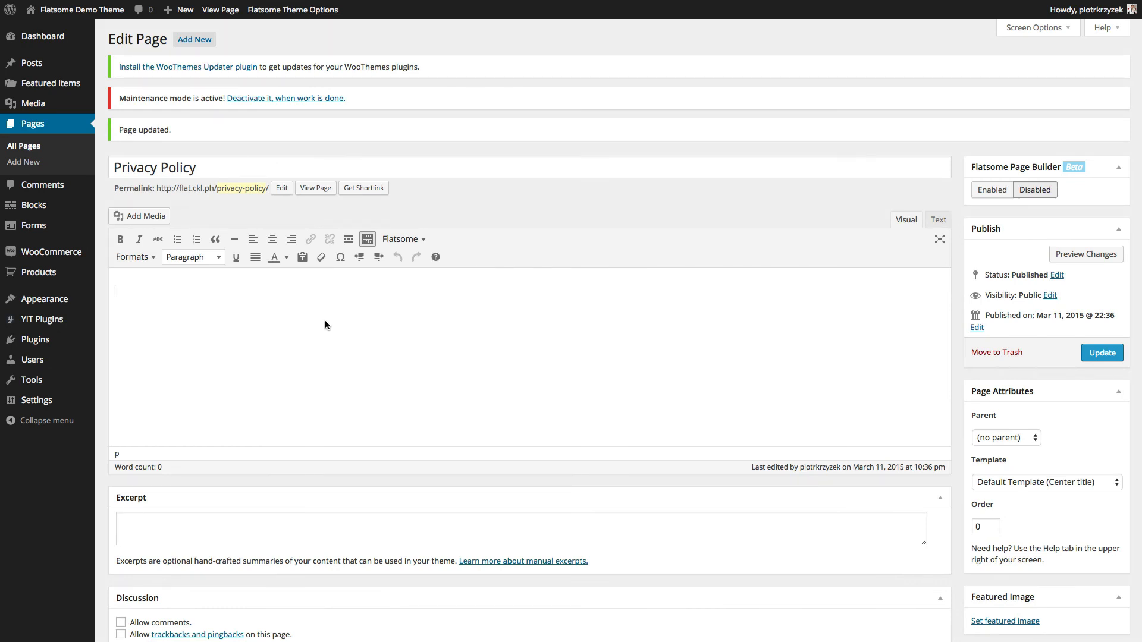
pyautogui.moveTo(319, 322)
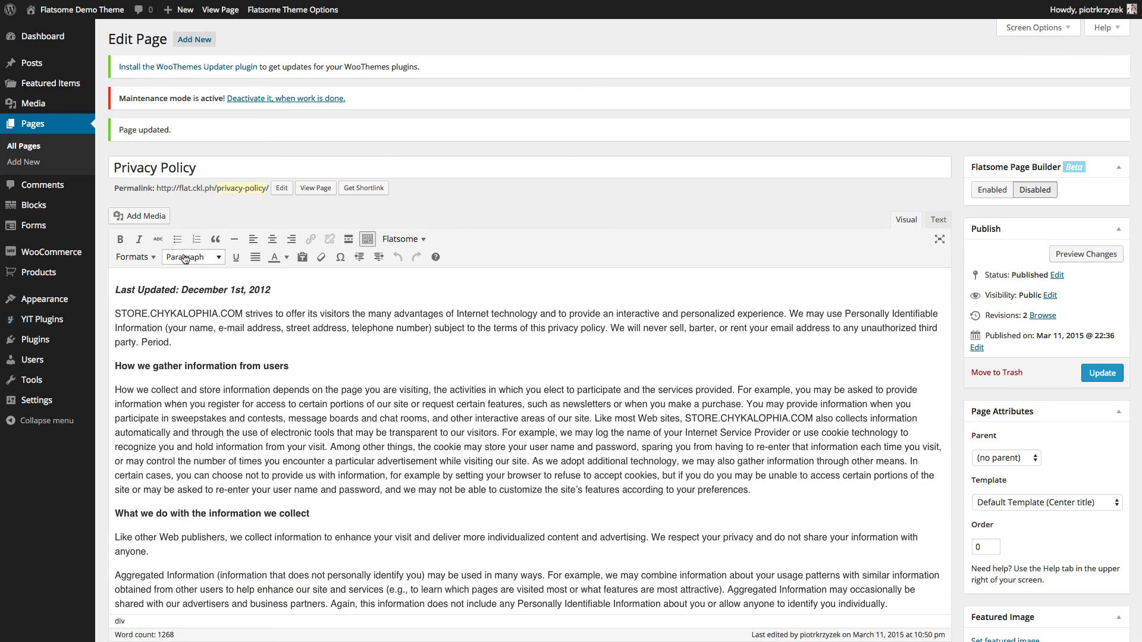
pyautogui.moveTo(281, 150)
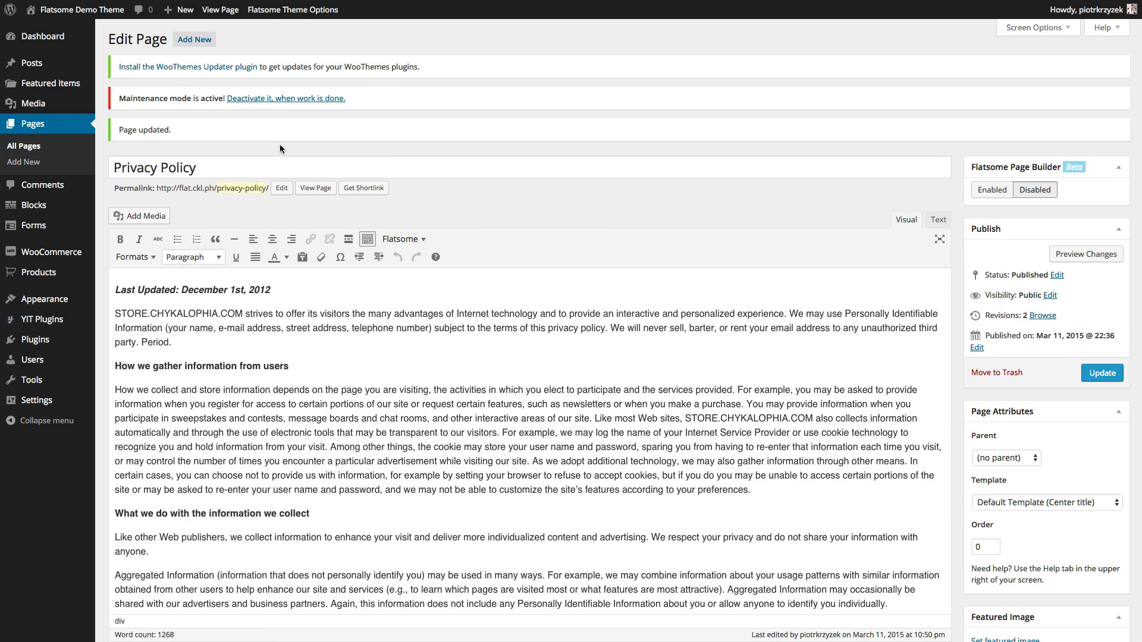
# View the updated Privacy Policy page on the live Flatsome demo site
pyautogui.click(314, 188)
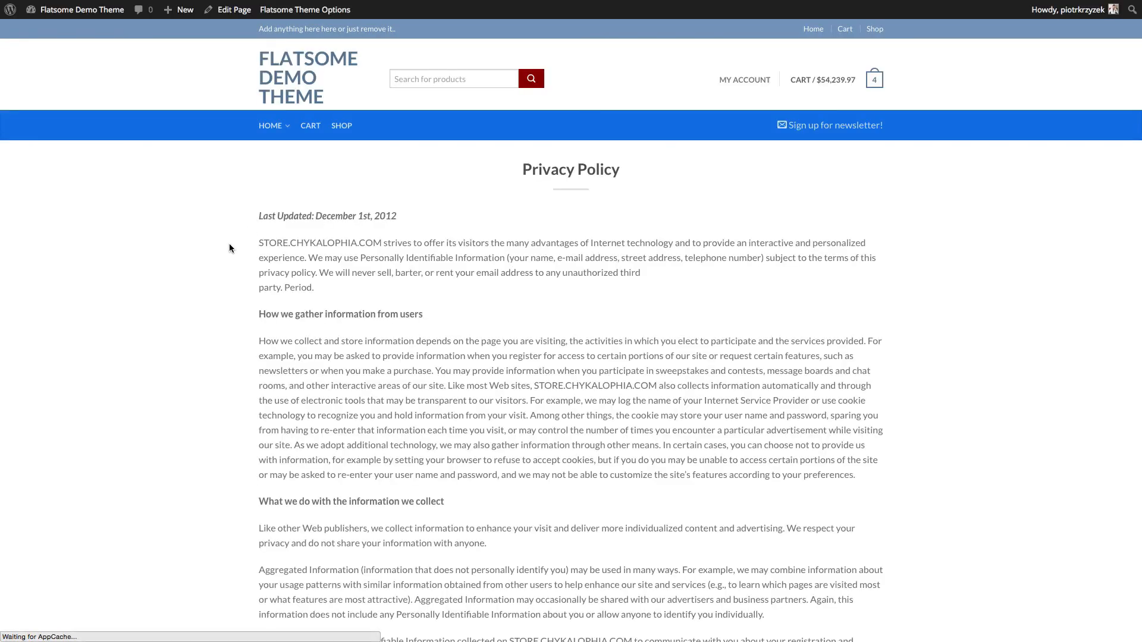